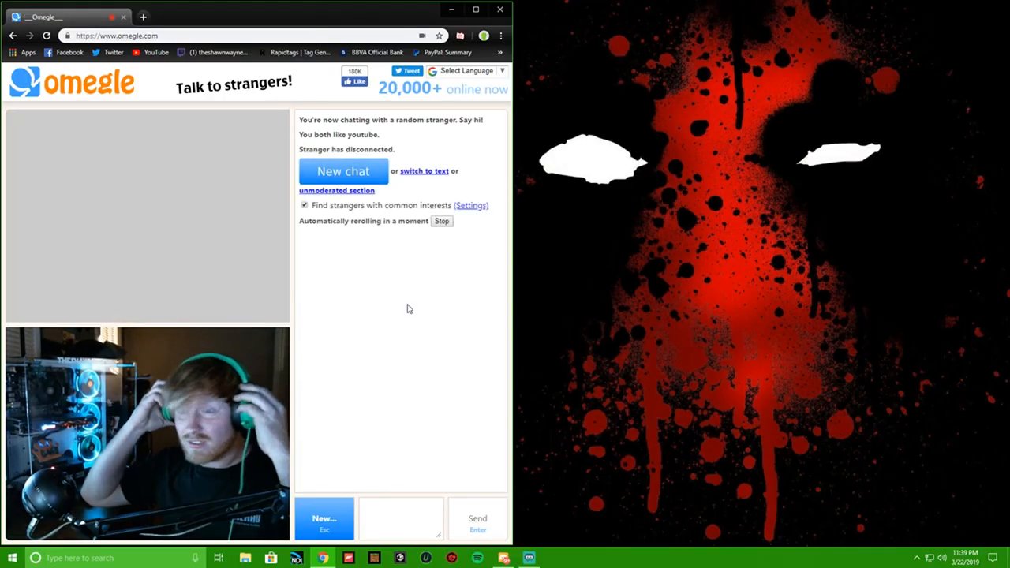
- Connect with a stranger sharing the YouTube interest, then disconnect from that chat
{"action": "left_click", "coordinate": [342, 171]}
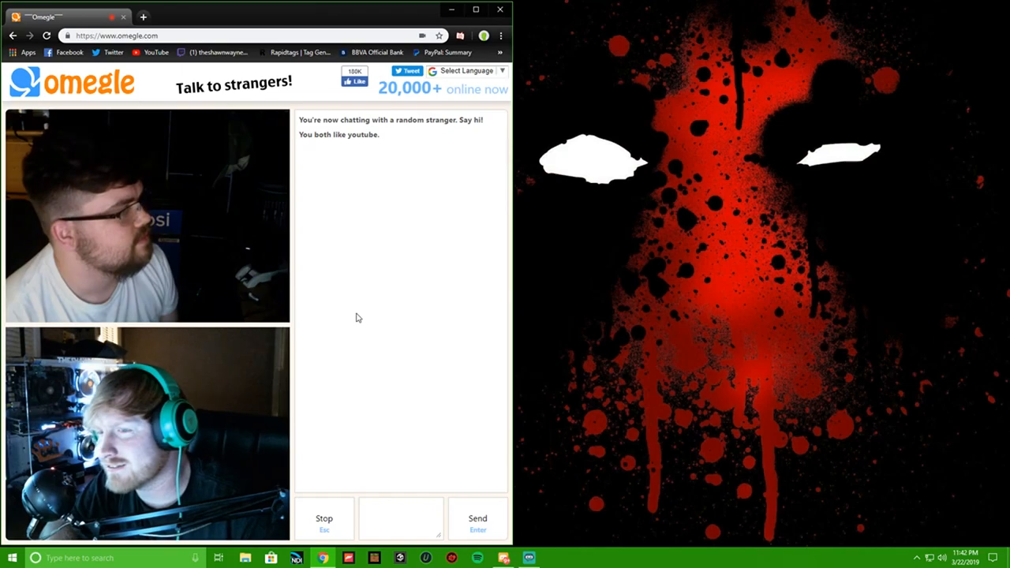
{"action": "left_click", "coordinate": [324, 518]}
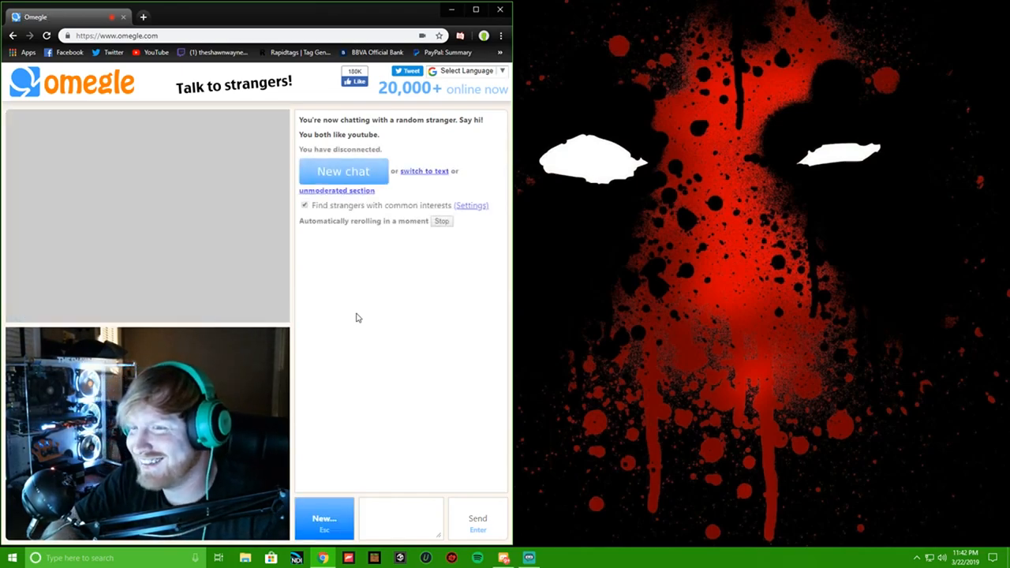
- Chat with a new stranger and subscribe to their Nafingar gaming YouTube channel
{"action": "left_click", "coordinate": [342, 171]}
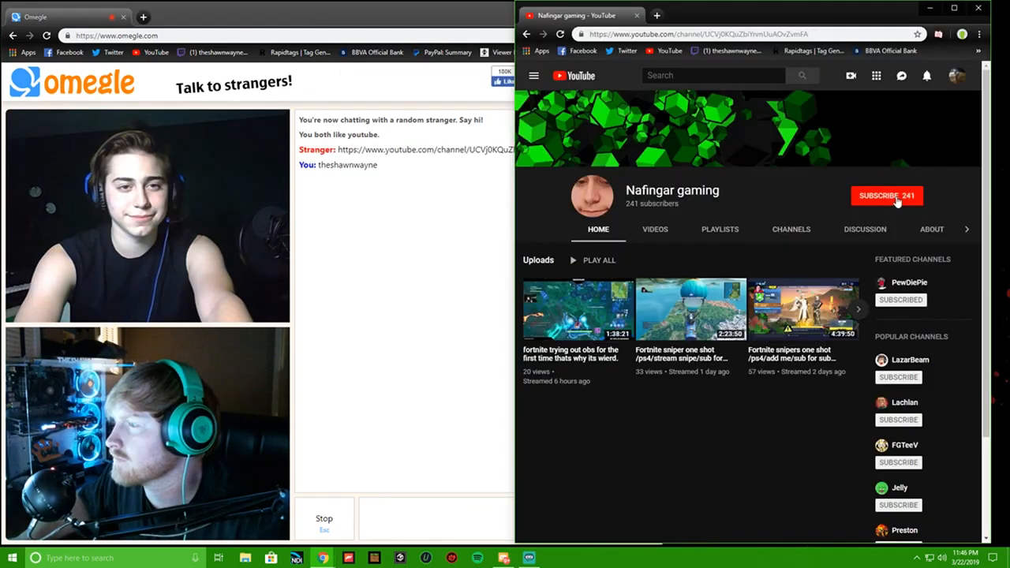
{"action": "left_click", "coordinate": [886, 195]}
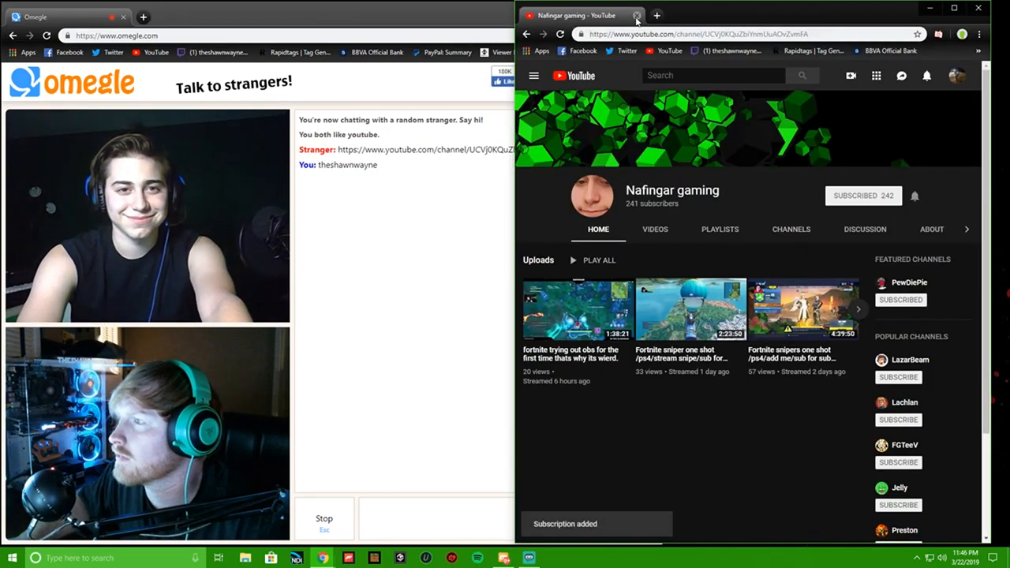